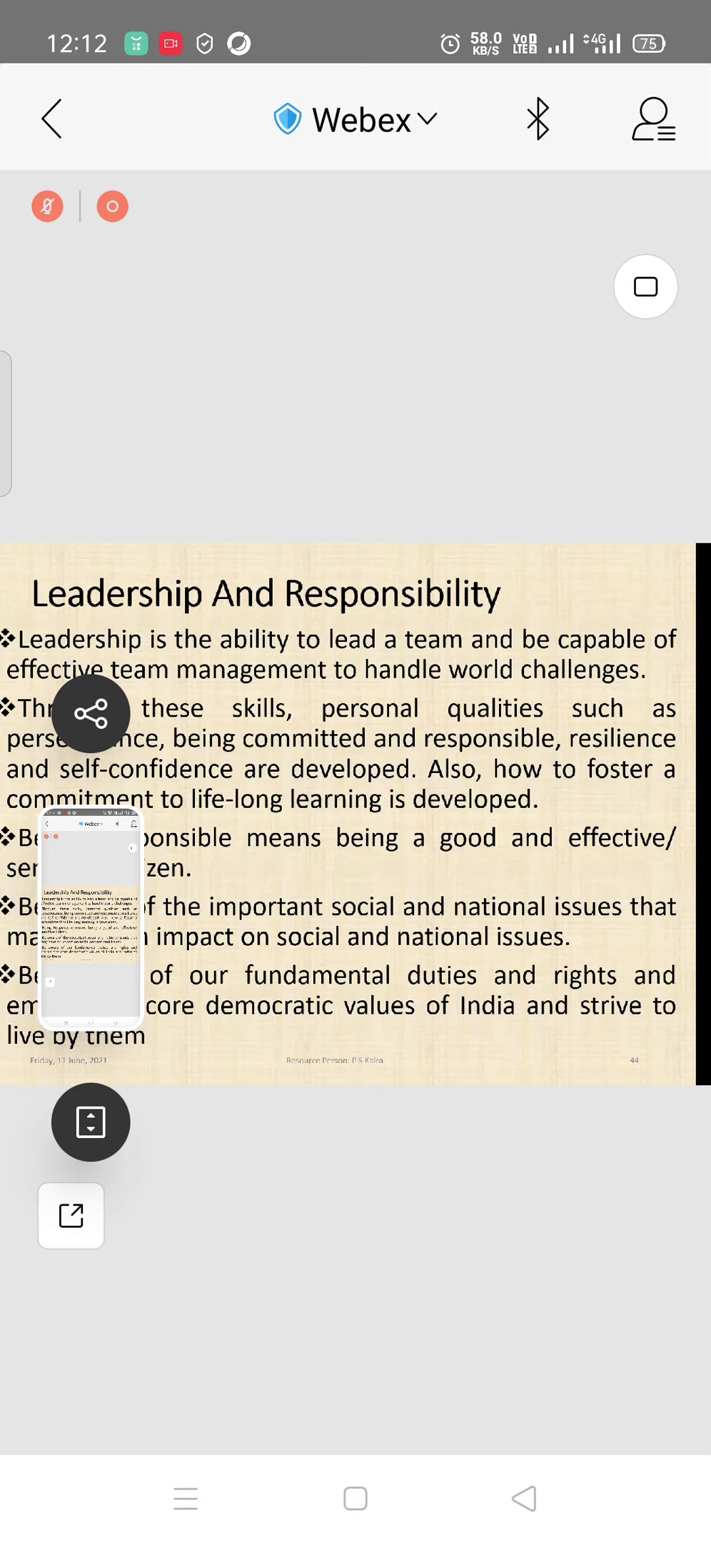
Leave the shared slides and show the Participants list of eight panelists, host first.
click(90, 711)
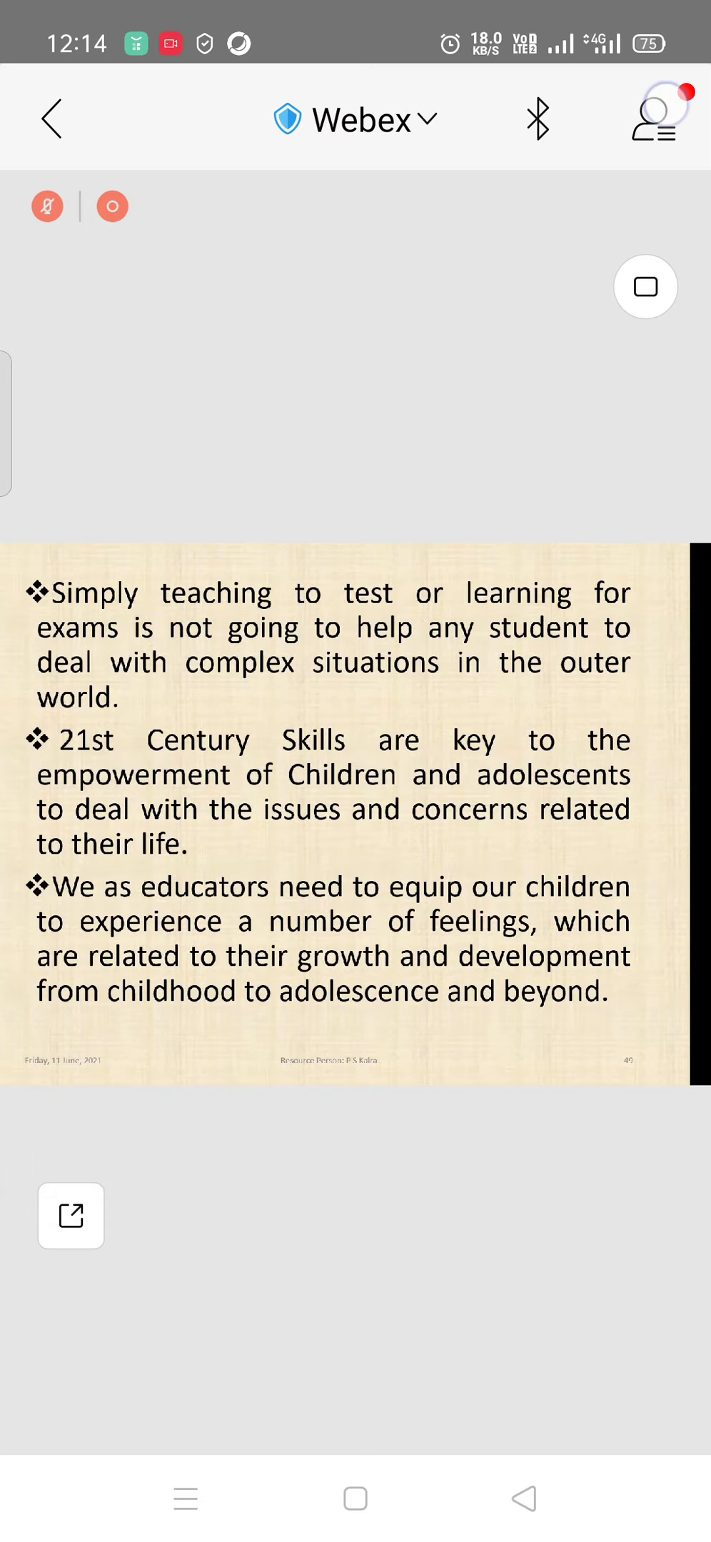
click(654, 118)
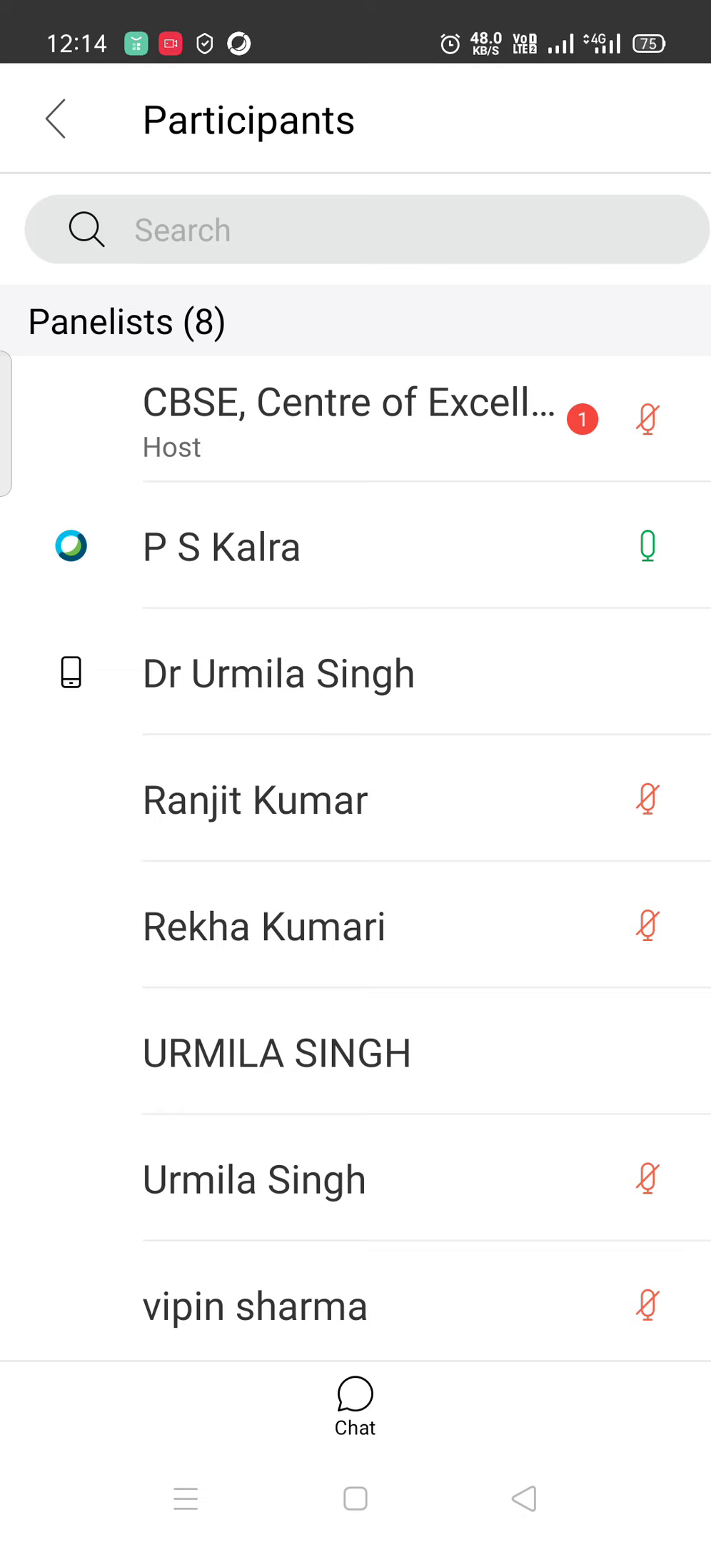